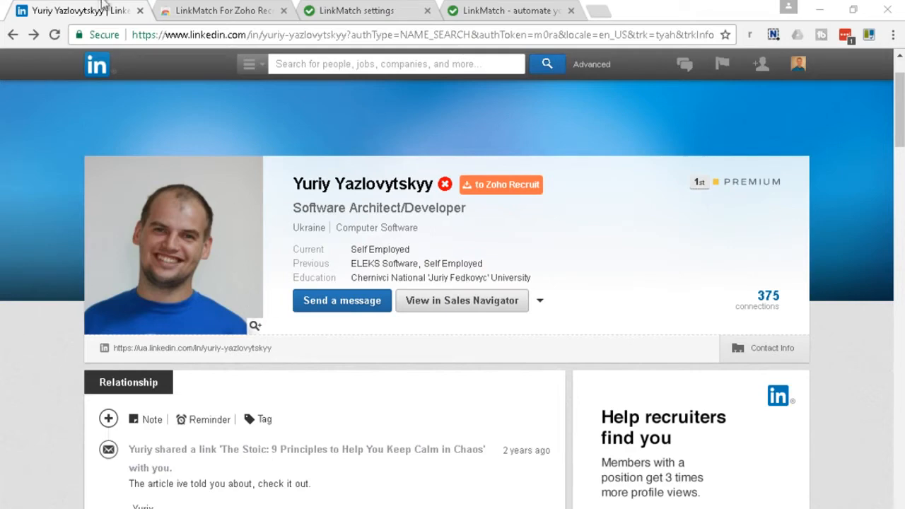
Open a prefilled Zoho Recruit profile form for the LinkedIn candidate via the orange button
click(220, 10)
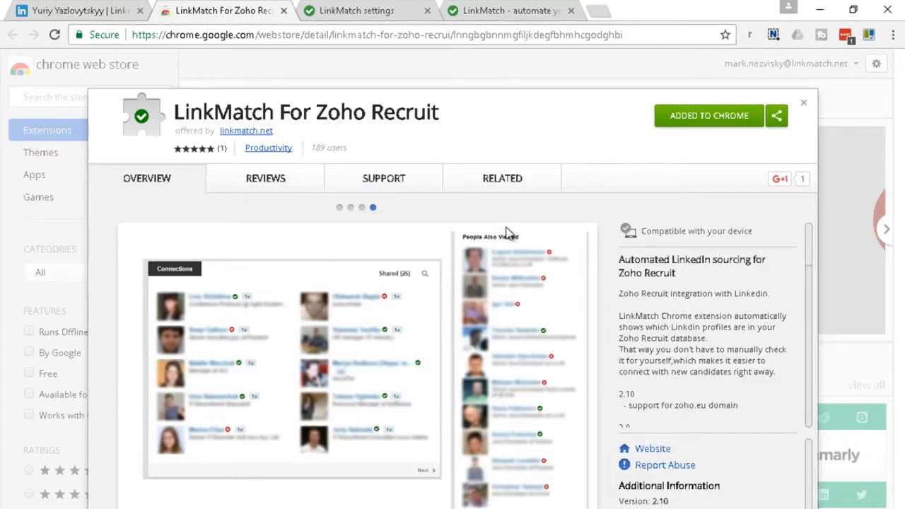
mouse_move(106, 36)
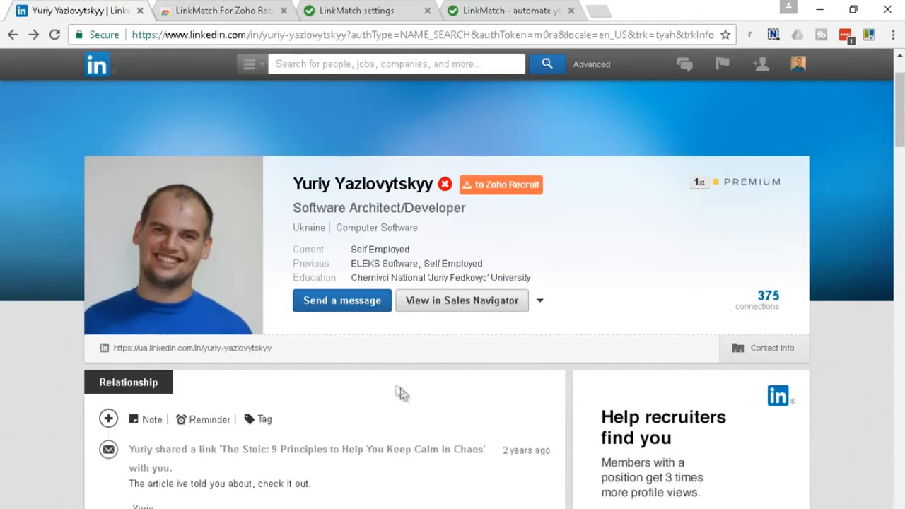
mouse_move(368, 392)
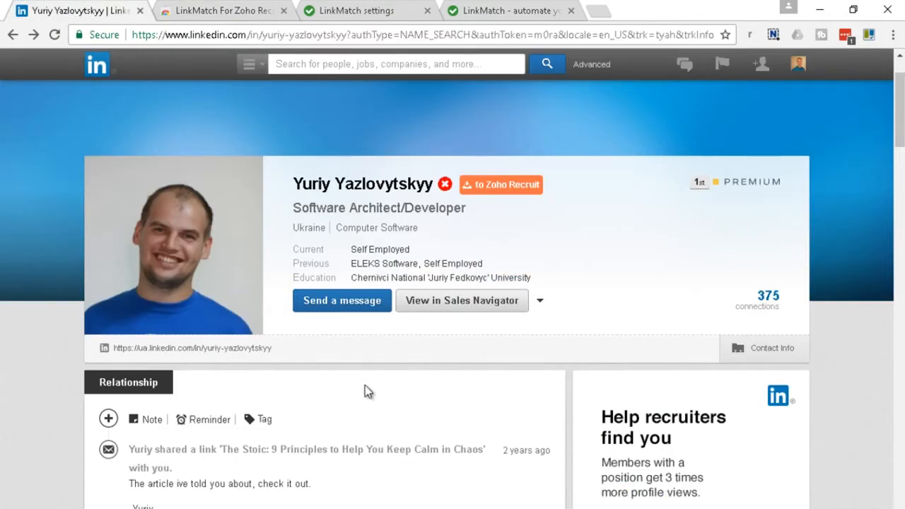
key(ctrl+a)
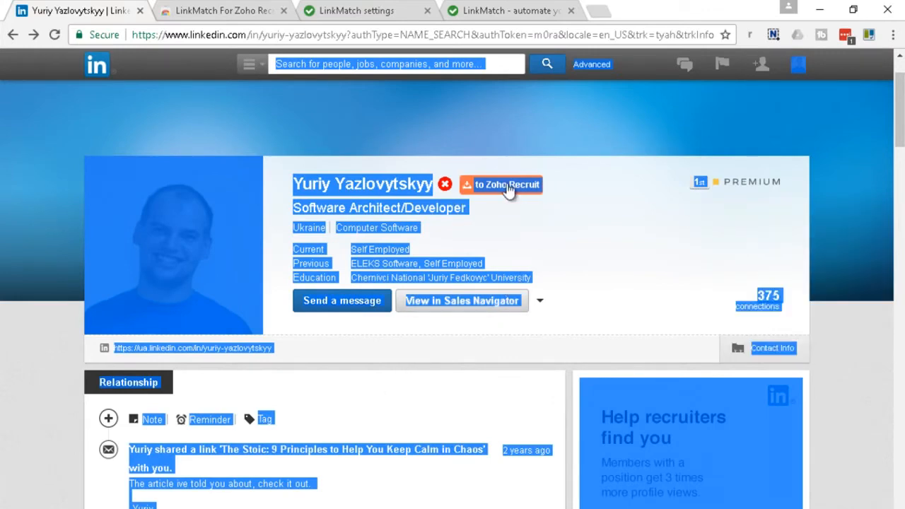
click(506, 184)
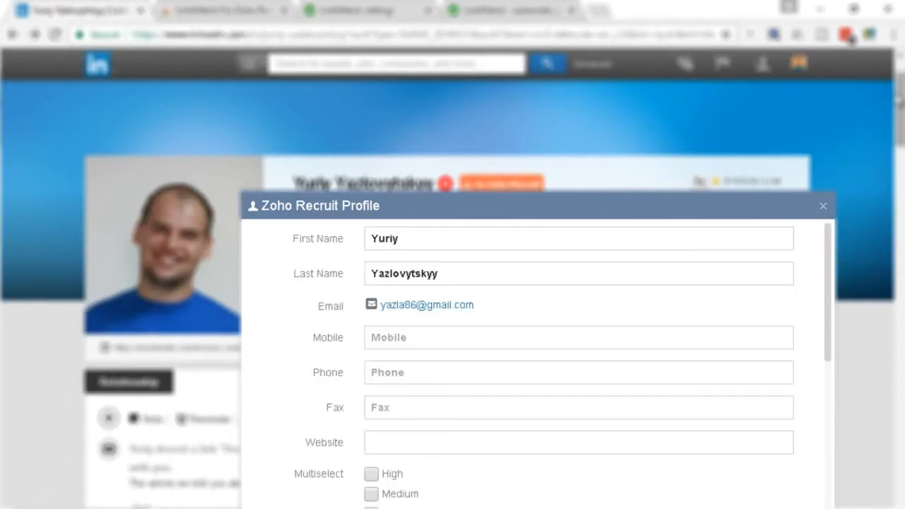
Create the candidate record, yielding one match with candidate ID ZR_11_CAND
scroll(down, 3)
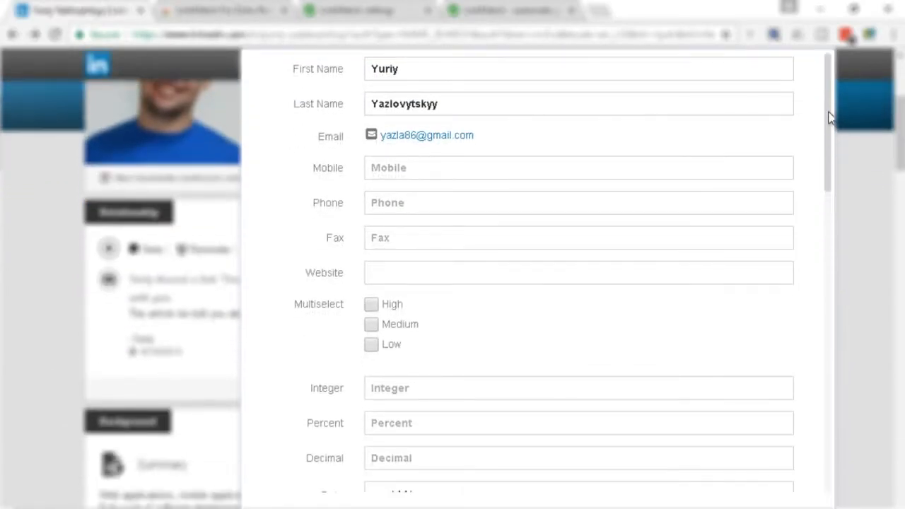
scroll(down, 3)
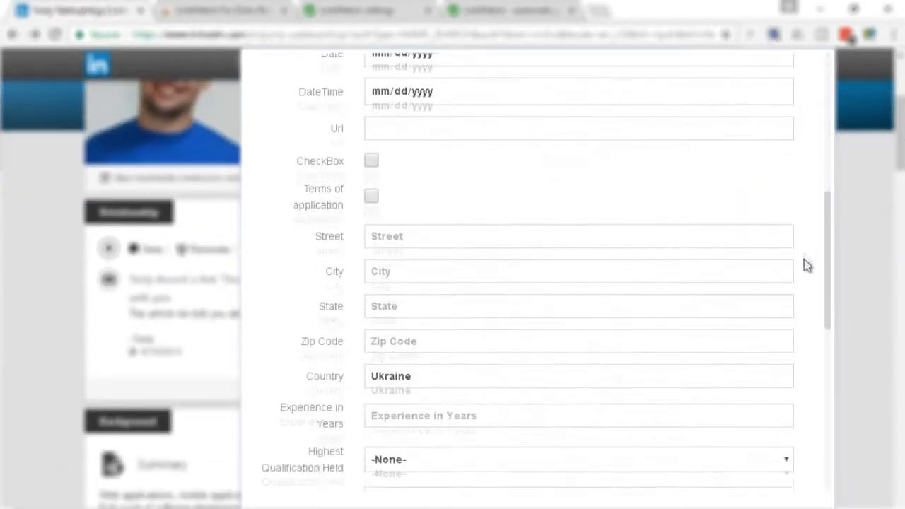
scroll(down, 3)
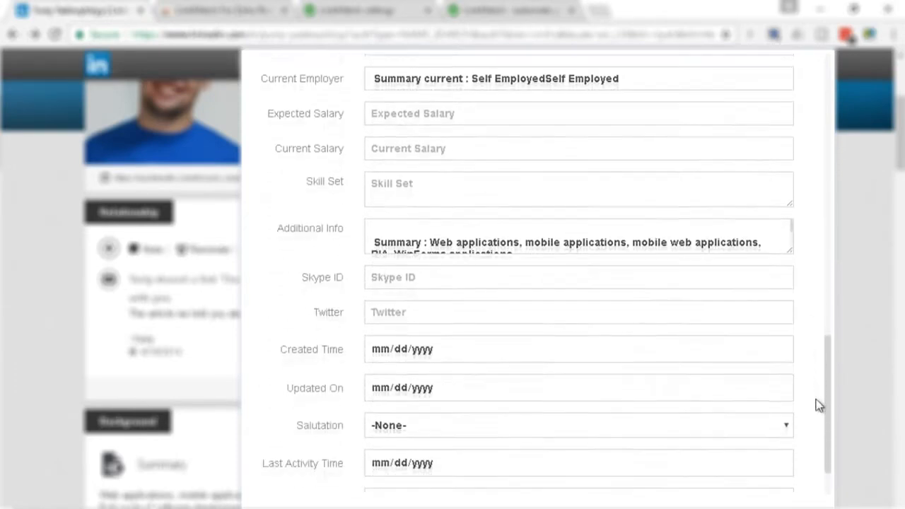
scroll(down, 3)
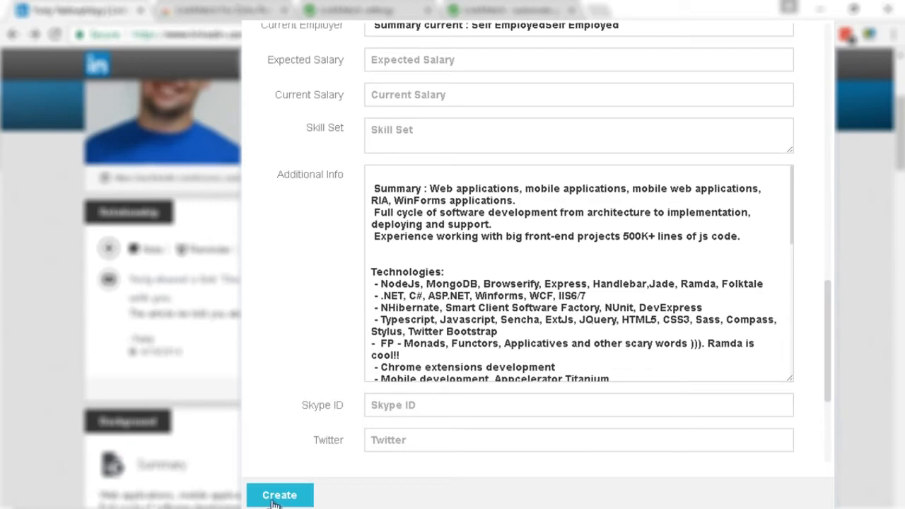
click(279, 494)
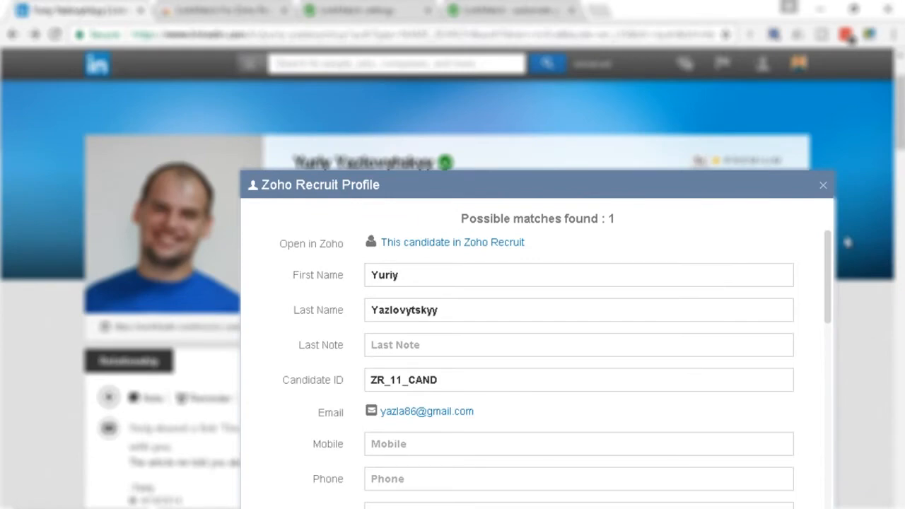
click(453, 242)
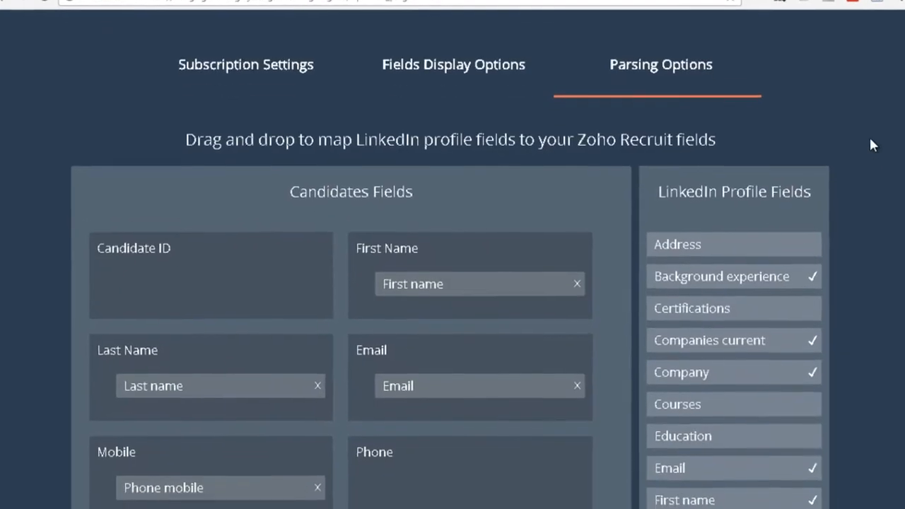
Review mappings like Address to Street, then return to the LinkedIn profile
scroll(up, 3)
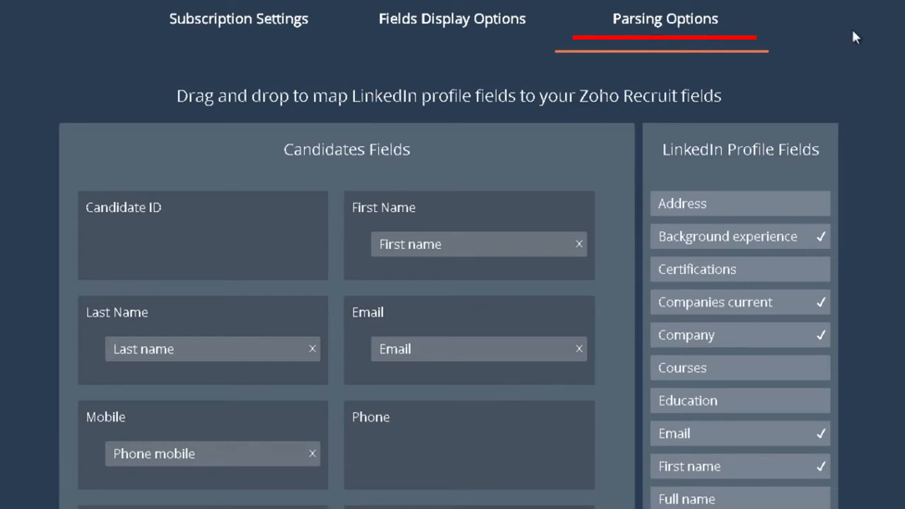
mouse_move(673, 175)
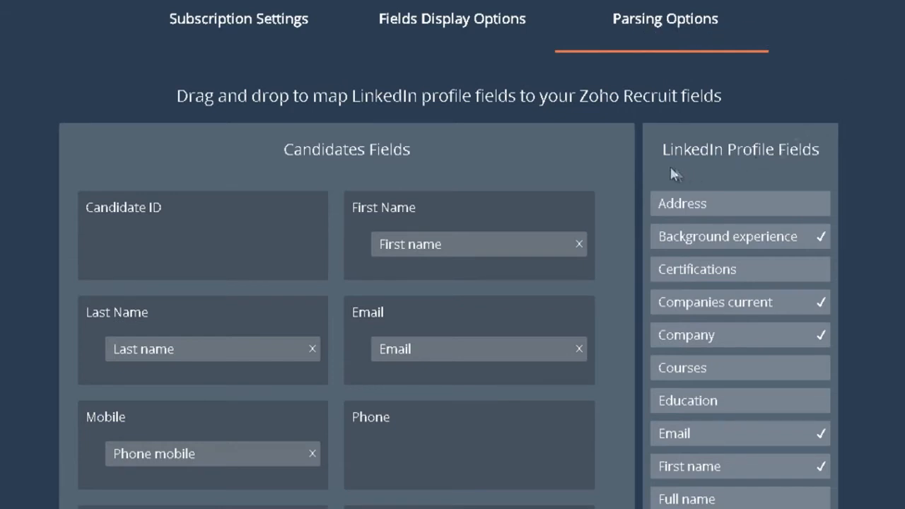
mouse_move(347, 159)
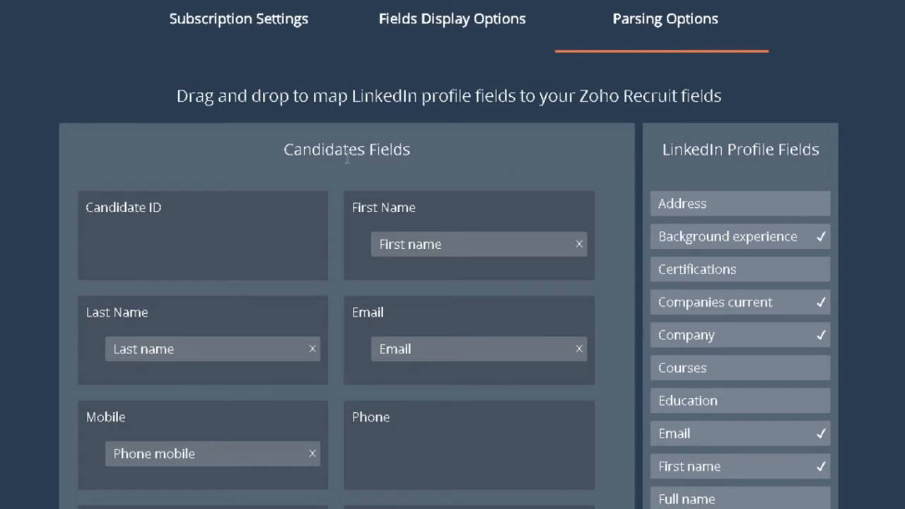
mouse_move(740, 200)
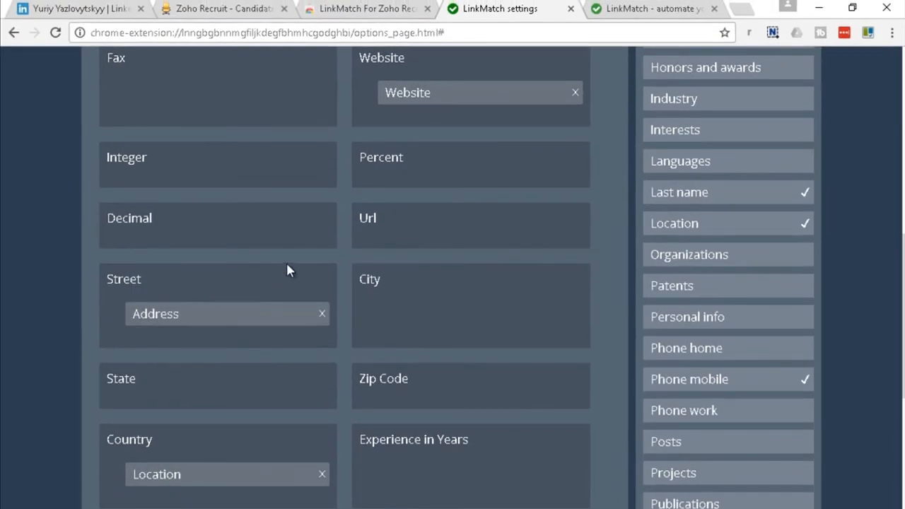
click(70, 10)
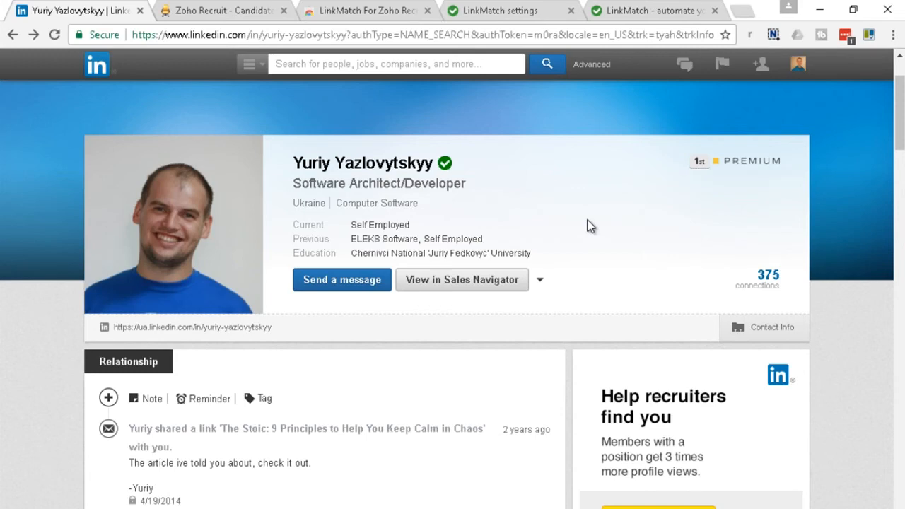
mouse_move(629, 107)
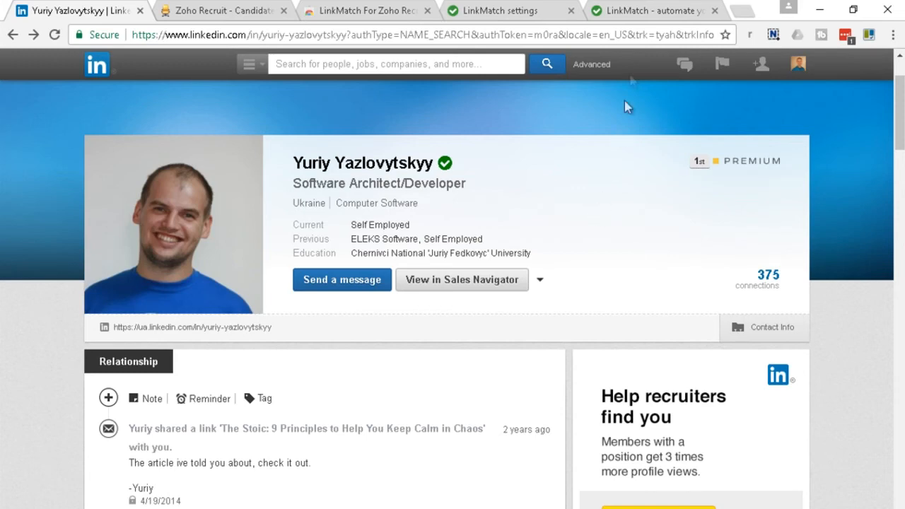